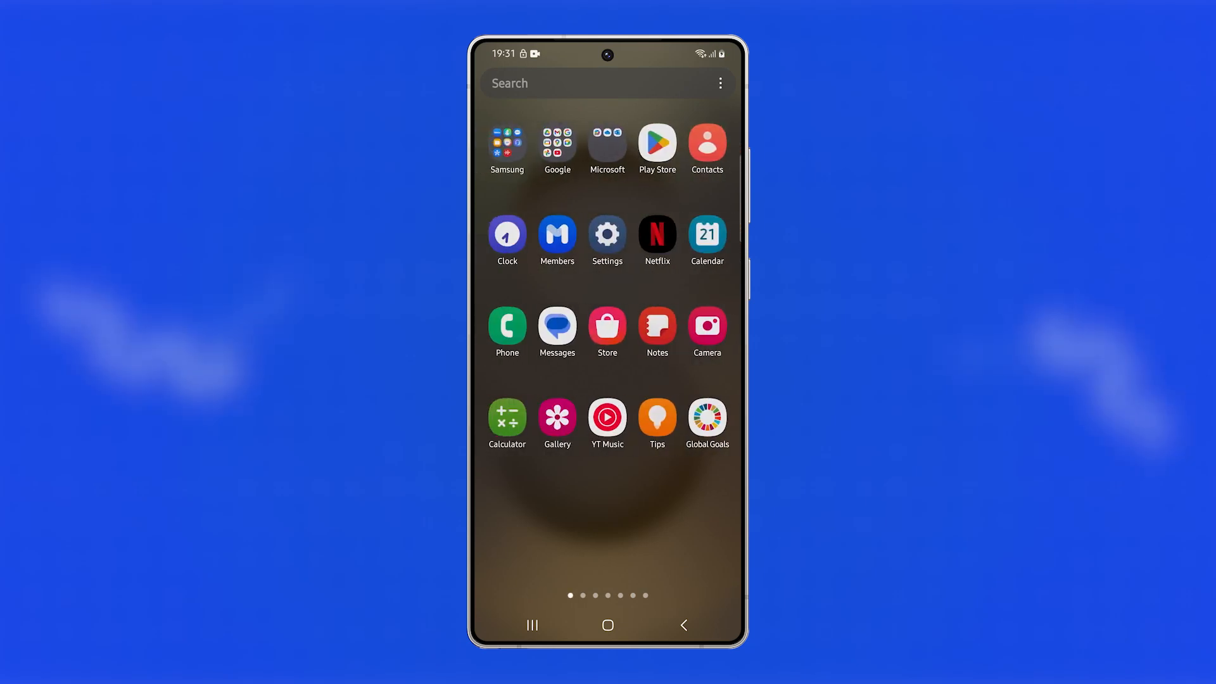
Swipe the app drawer left to its fourth page where ChatGPT appears.
scroll("left", 3)
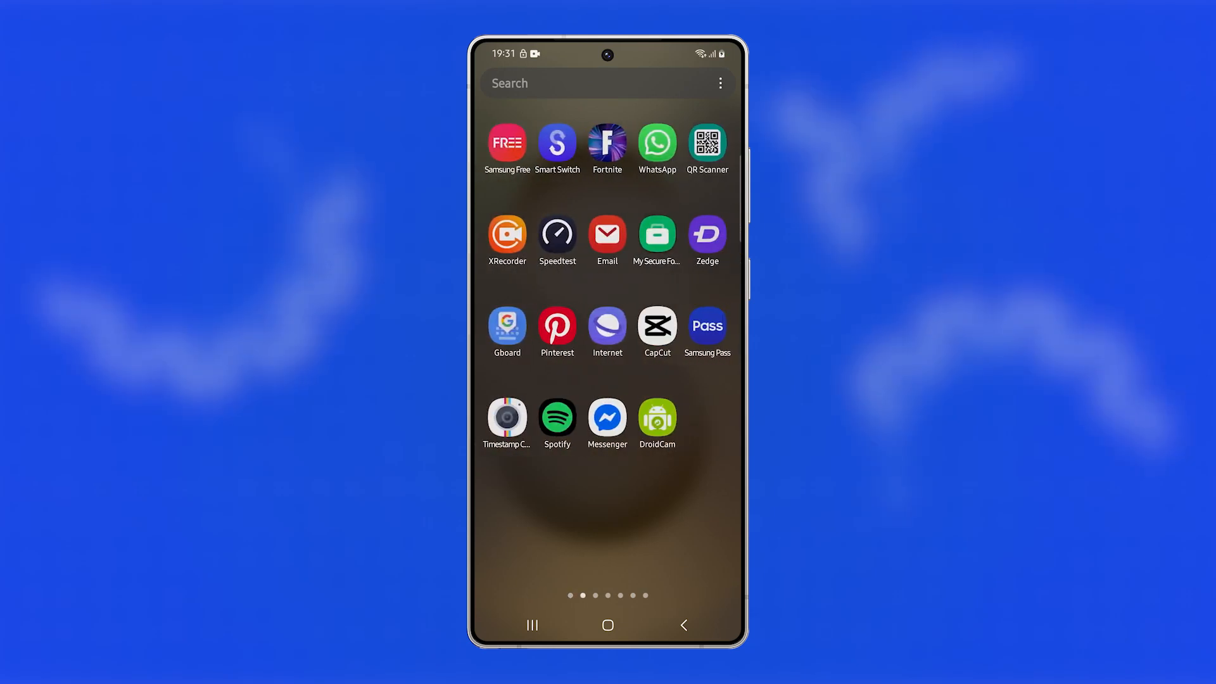
scroll("left", 3)
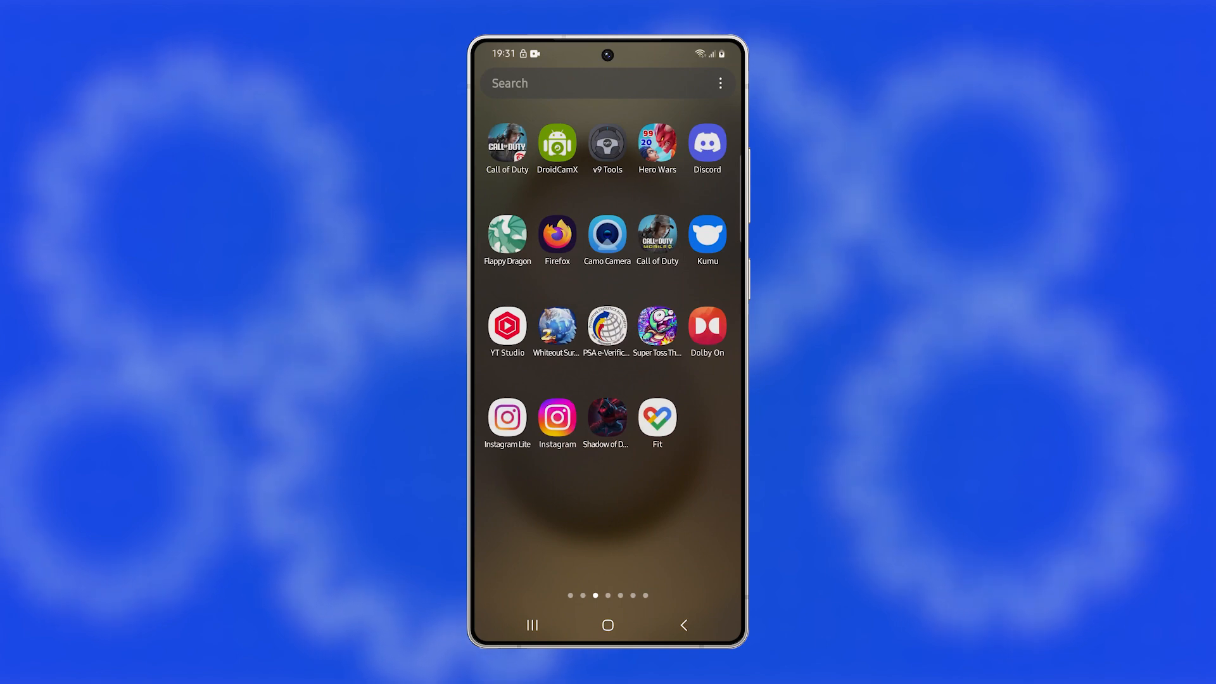
scroll("left", 3)
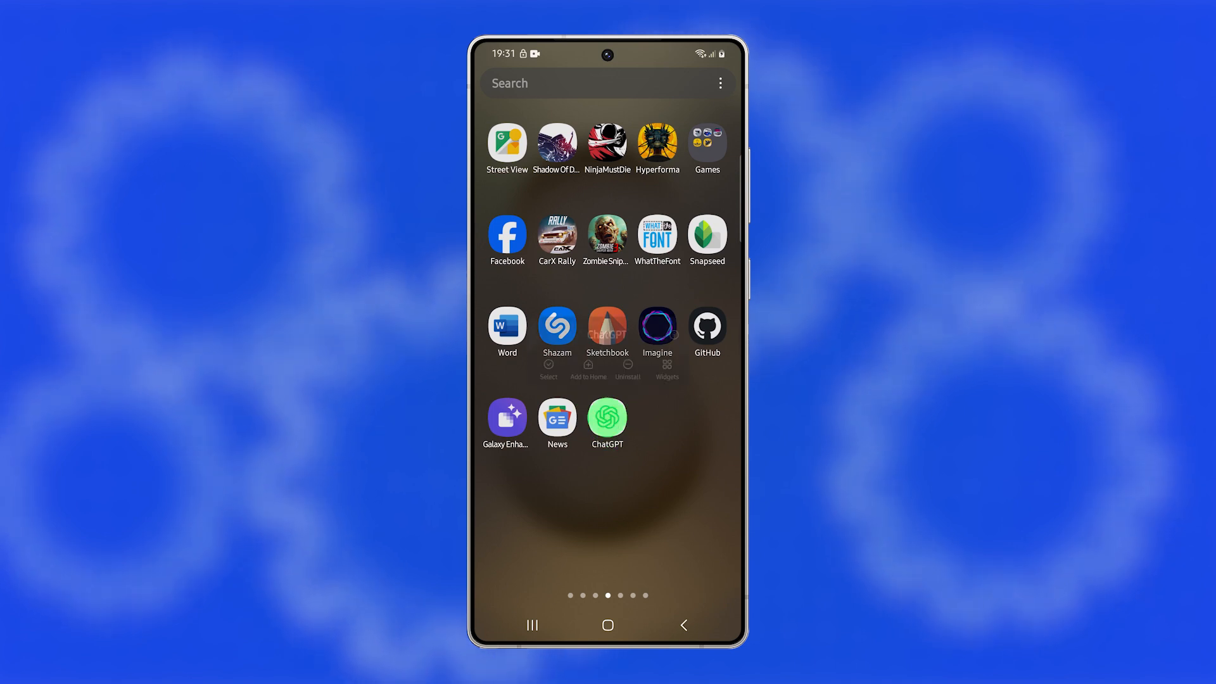
Drag ChatGPT out of the drawer and drop it near the top of the home screen.
left_click_drag(607, 422, 594, 433)
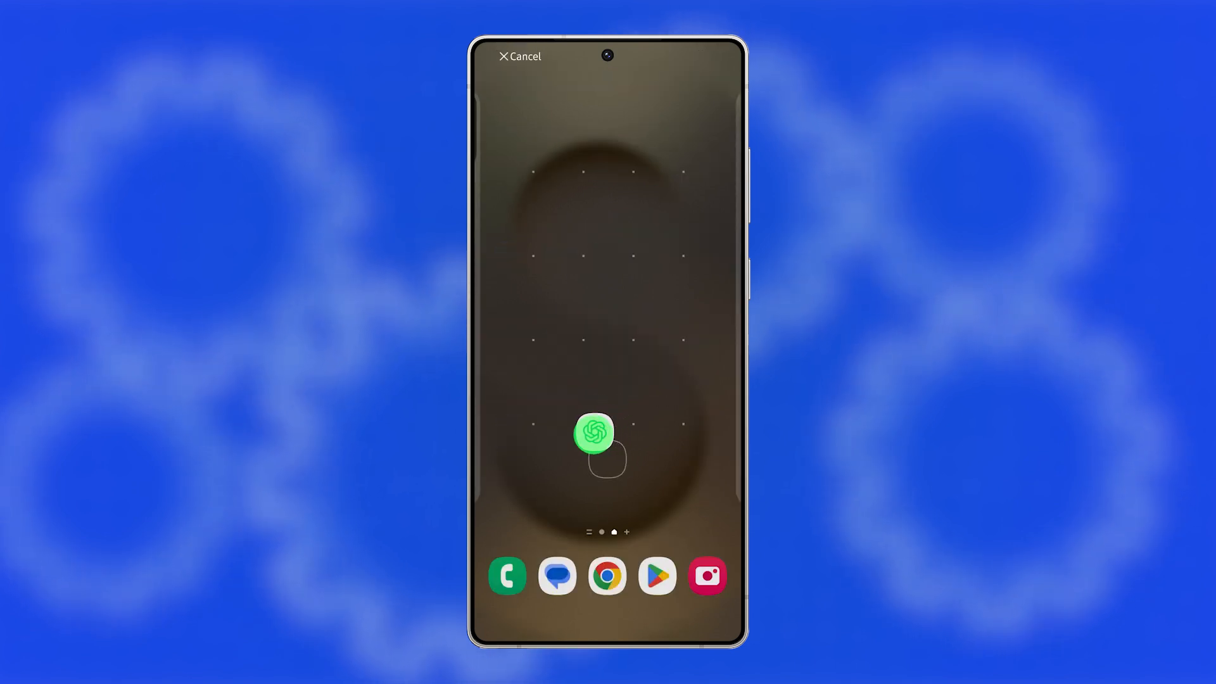
left_click_drag(596, 433, 596, 241)
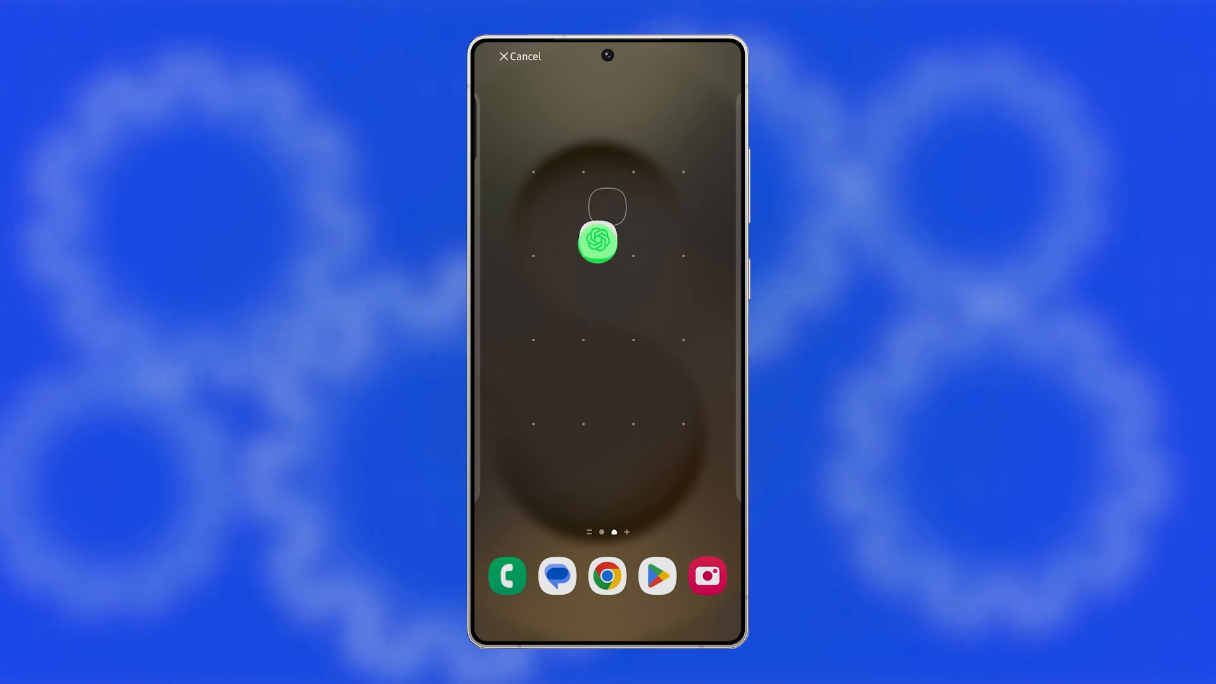
left_click_drag(597, 241, 607, 211)
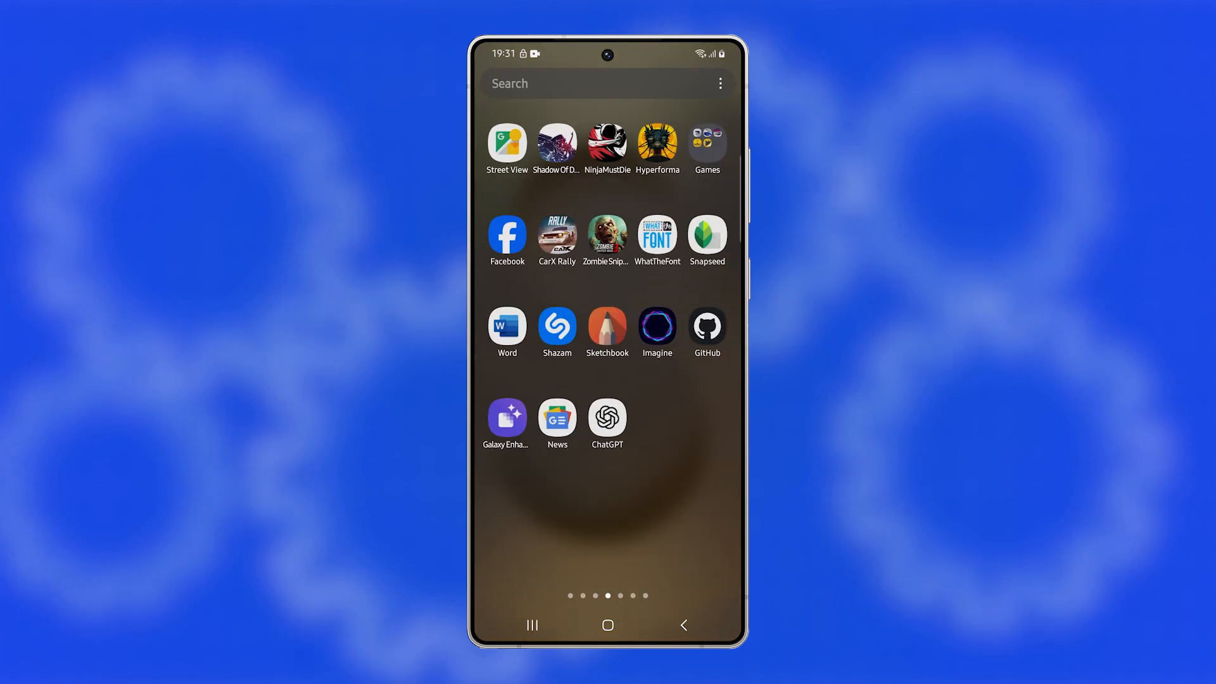
Rearrange ChatGPT in the drawer to follow CarX Rally in the second row.
left_click(607, 418)
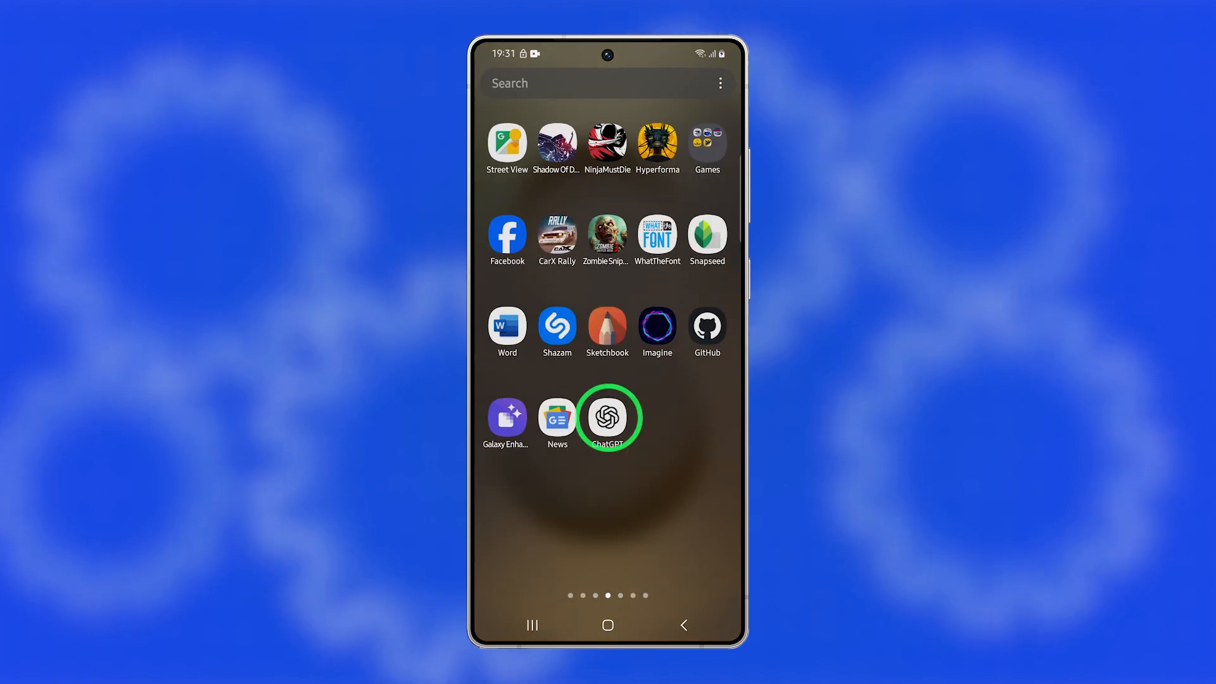
left_click_drag(607, 417, 611, 350)
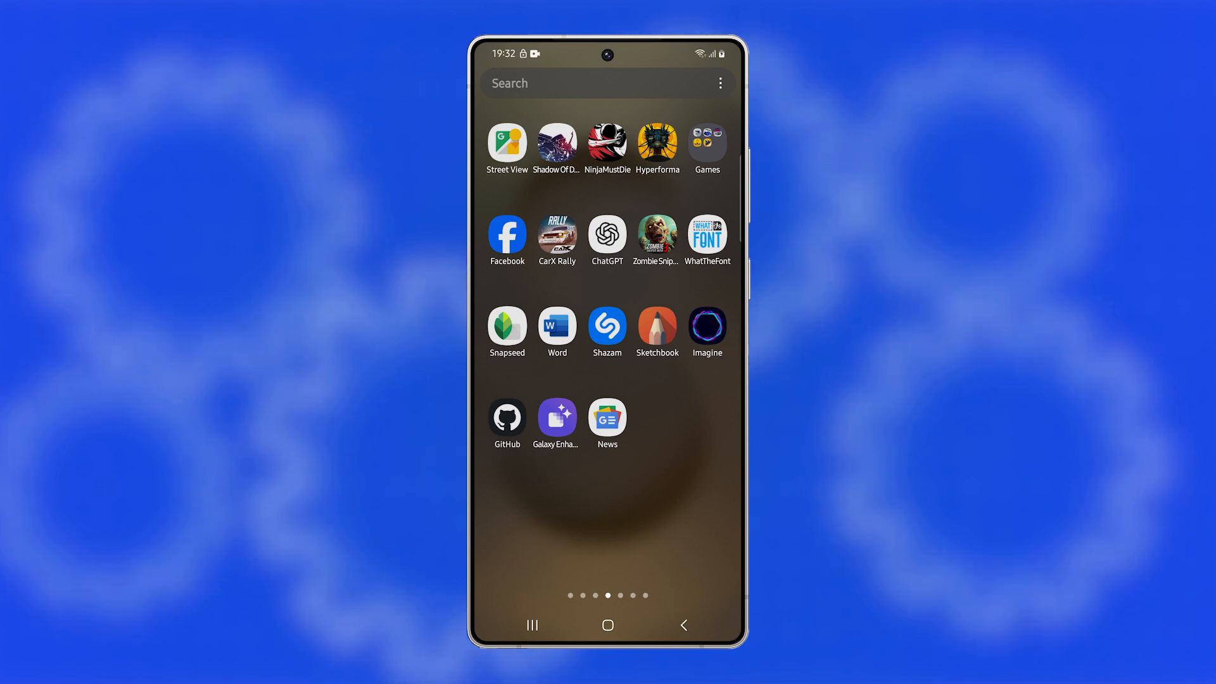
scroll("left", 3)
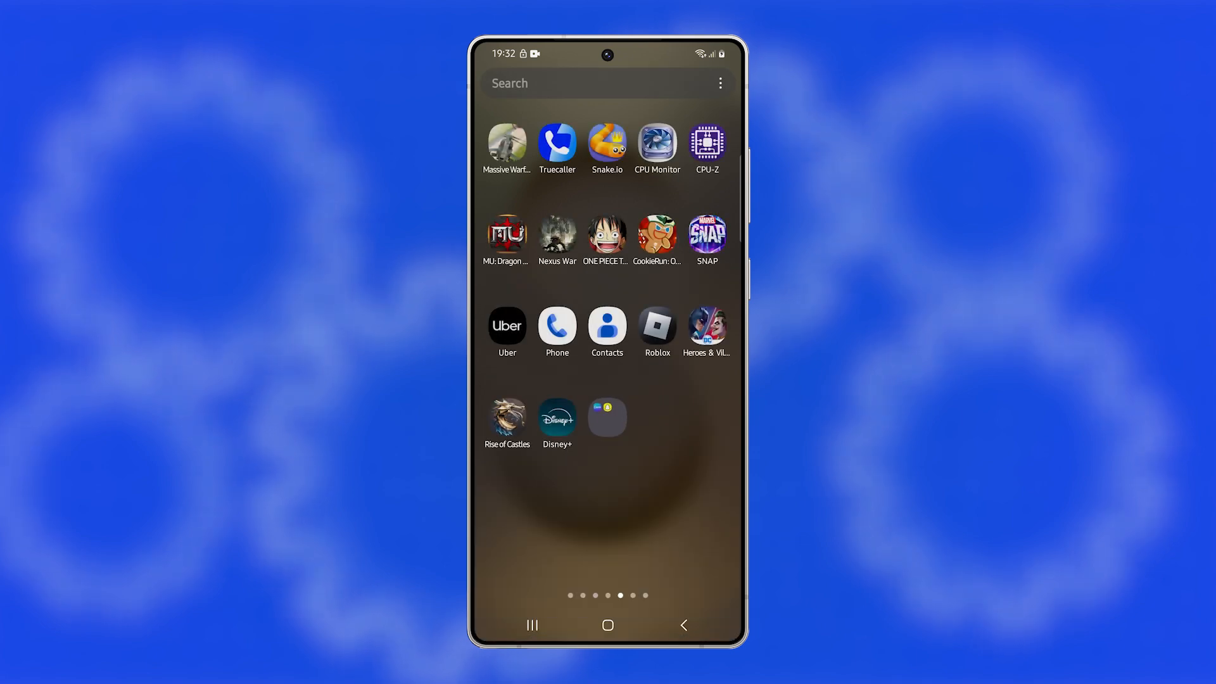
Open the Social folder containing Canva and Snapchat.
left_click(607, 417)
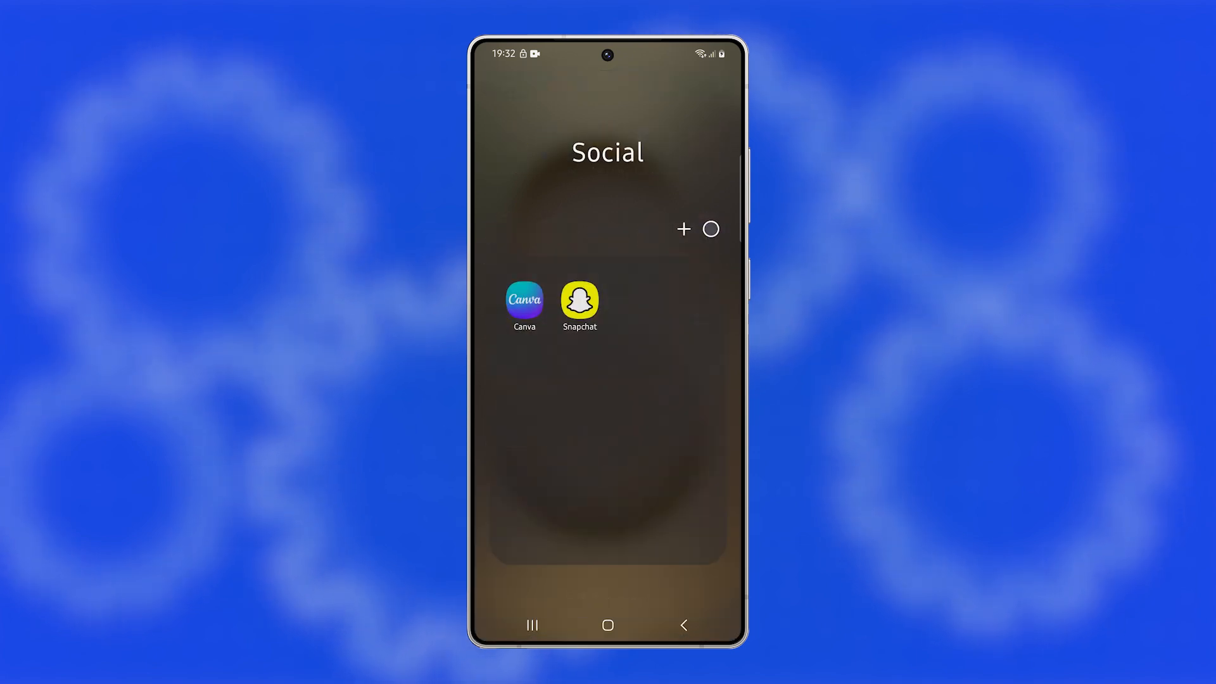